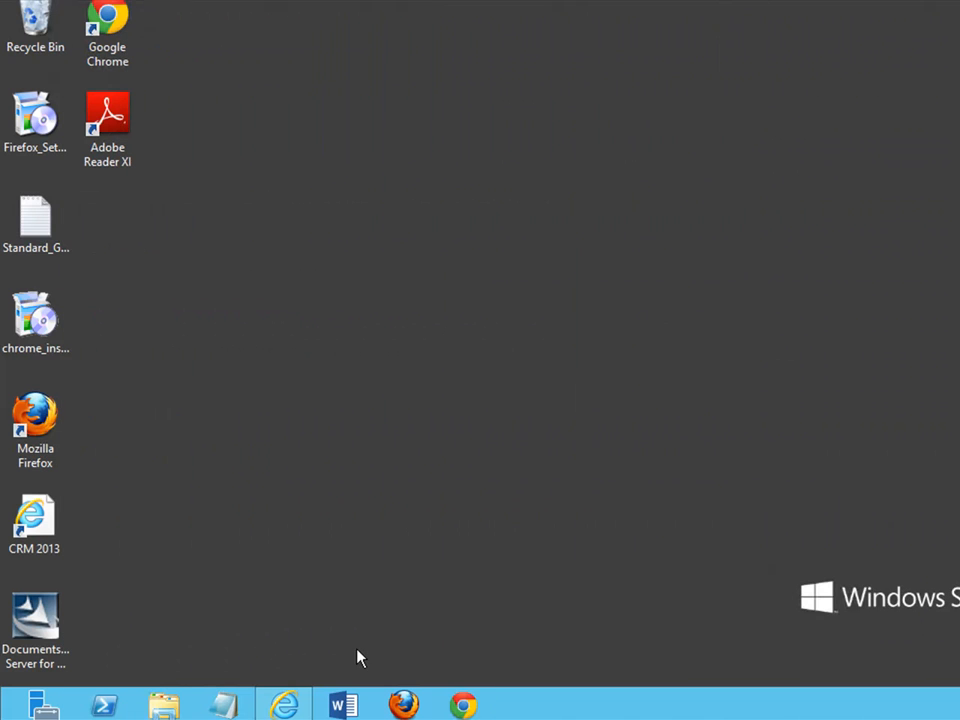
mouse_move(288, 704)
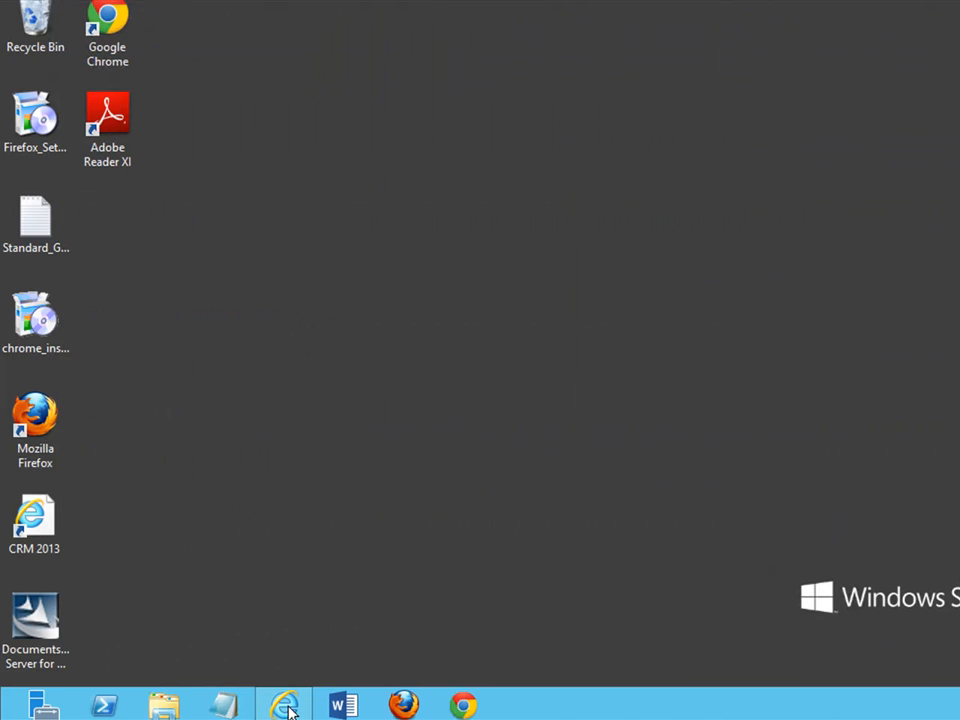
Step: Launch Dynamics CRM 2013 in Internet Explorer from the desktop shortcut
left_click(284, 704)
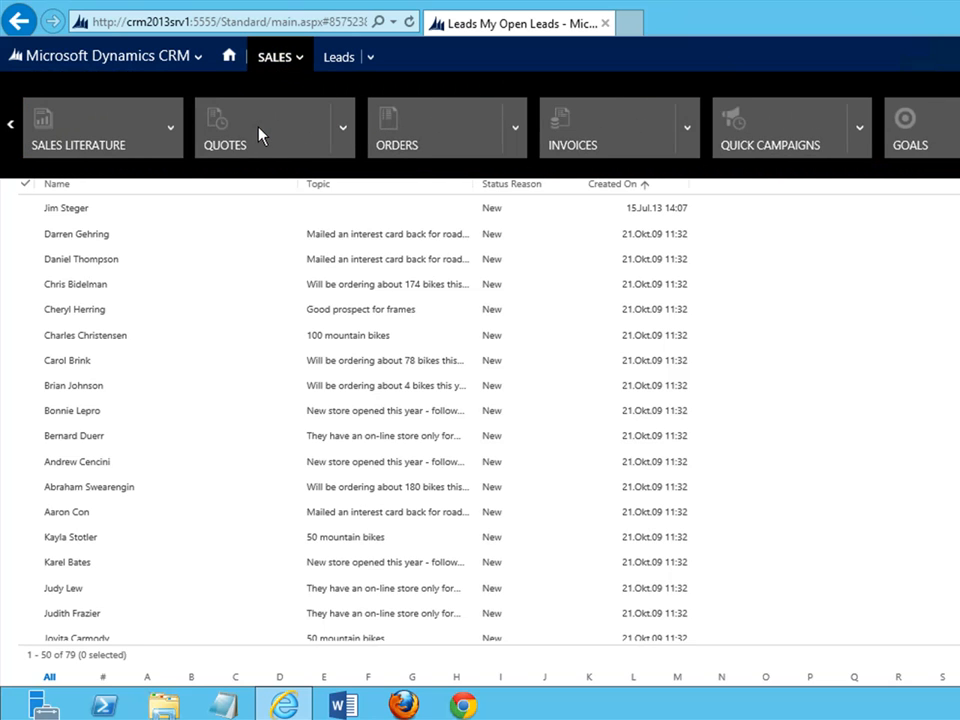
Step: Search the Quotes list for 'AA_Bikes' to locate the quote record
left_click(224, 128)
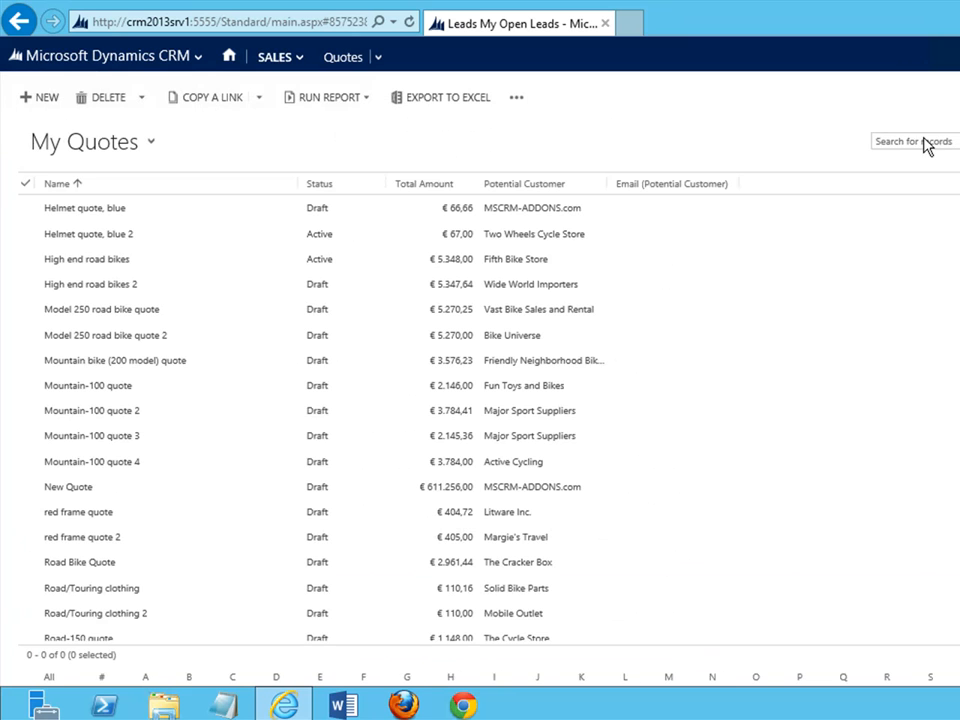
left_click(912, 140)
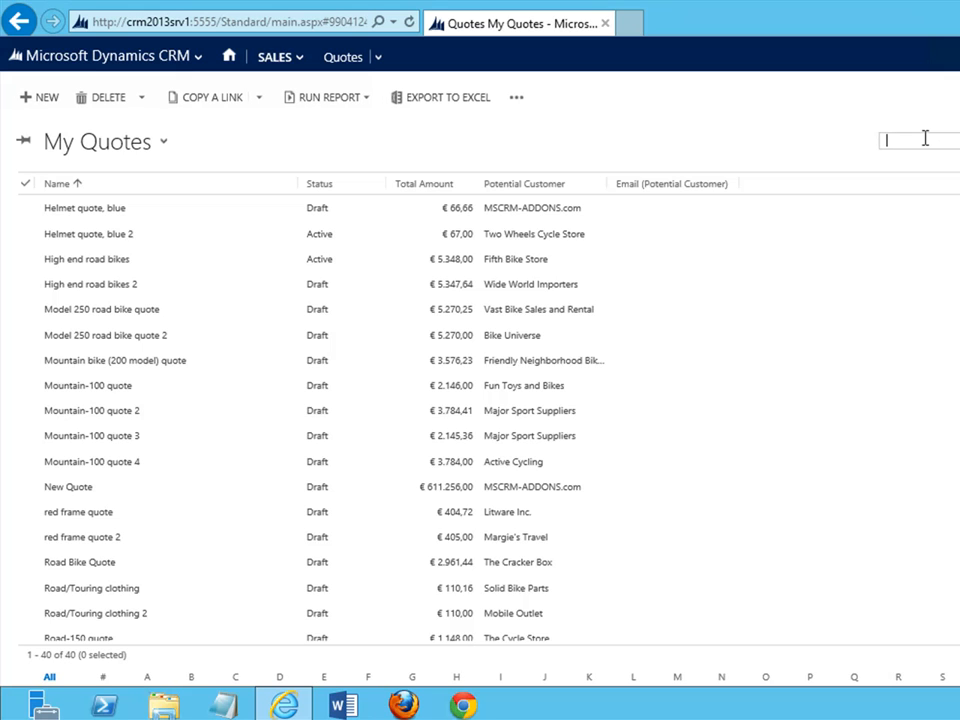
type("AA_Bikes")
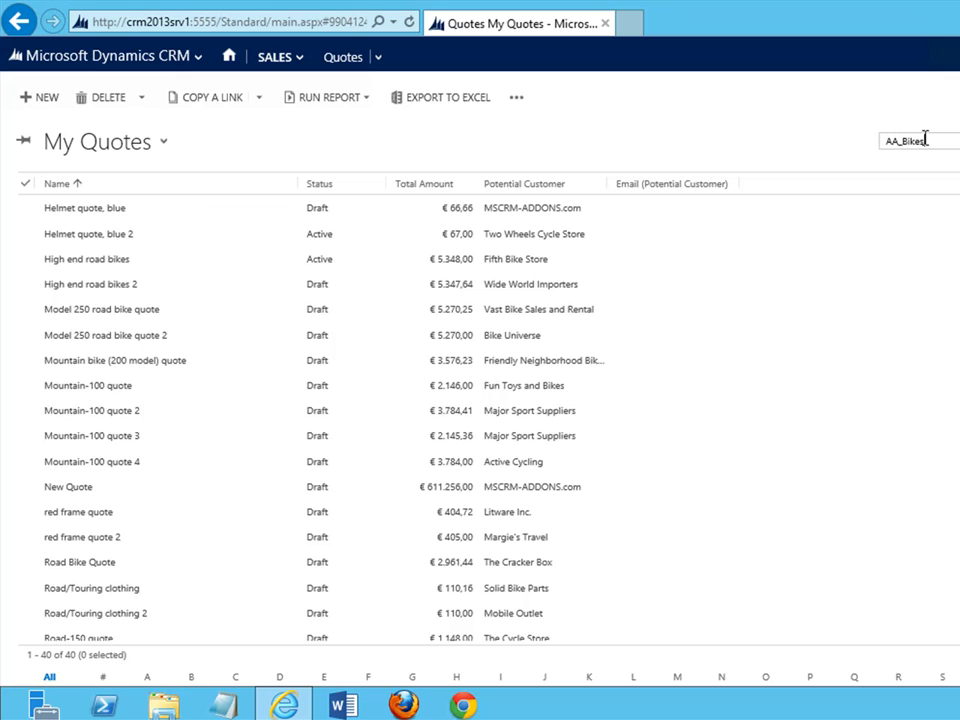
key("Return")
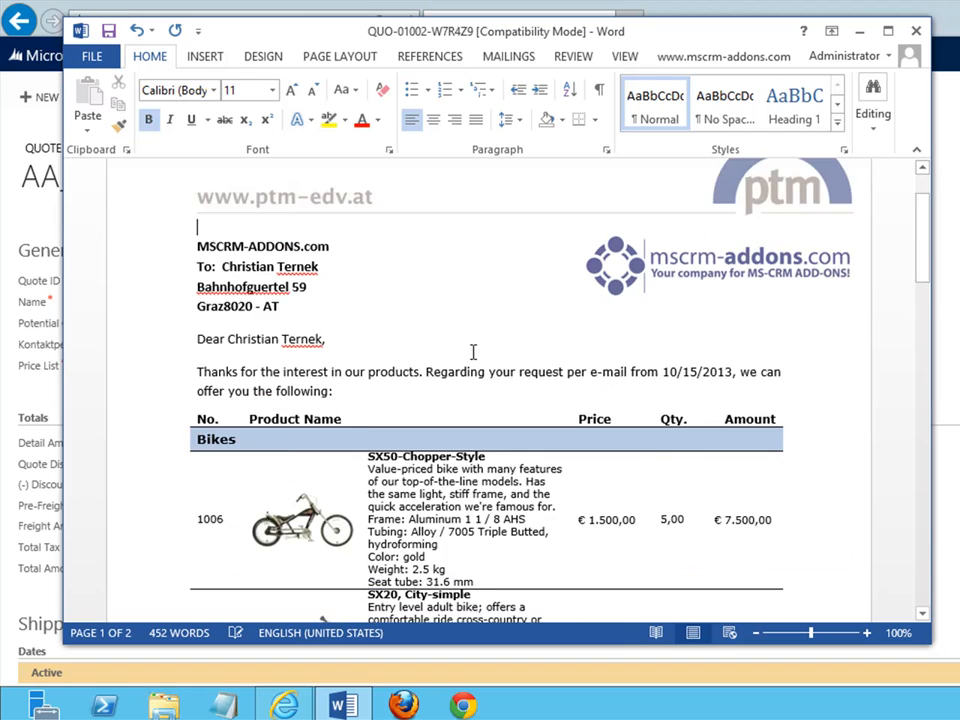
scroll("down", 3)
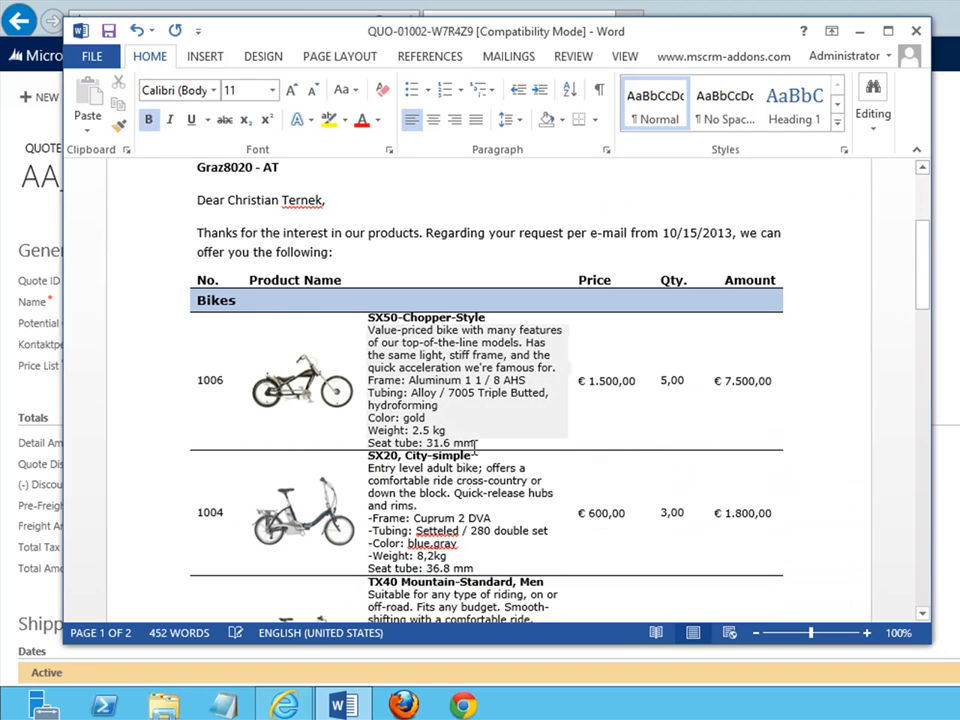
scroll("down", 3)
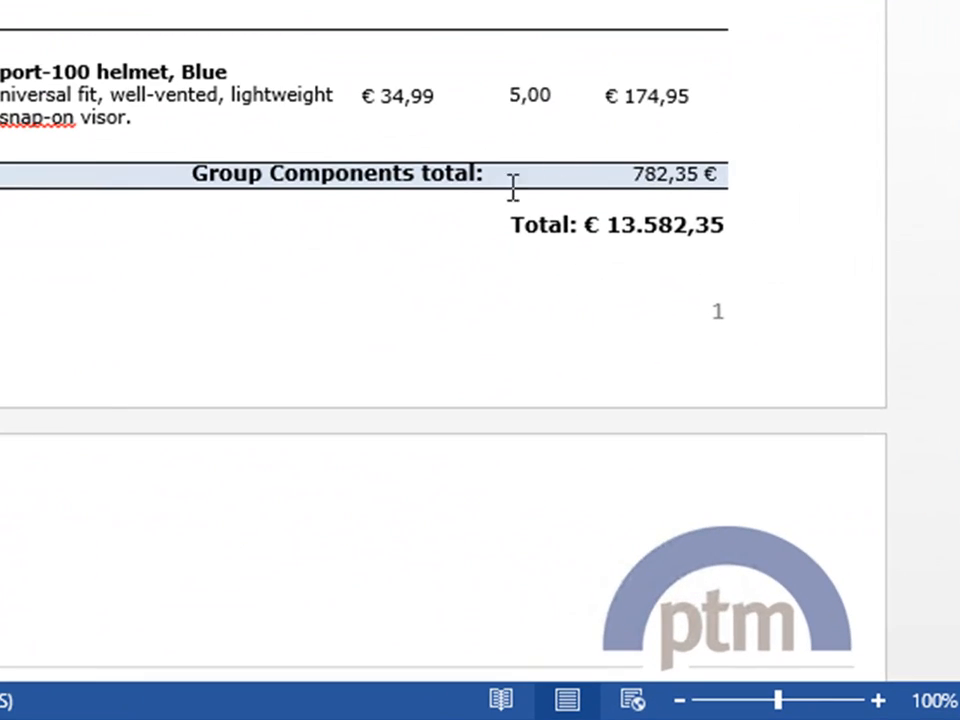
scroll("down", 3)
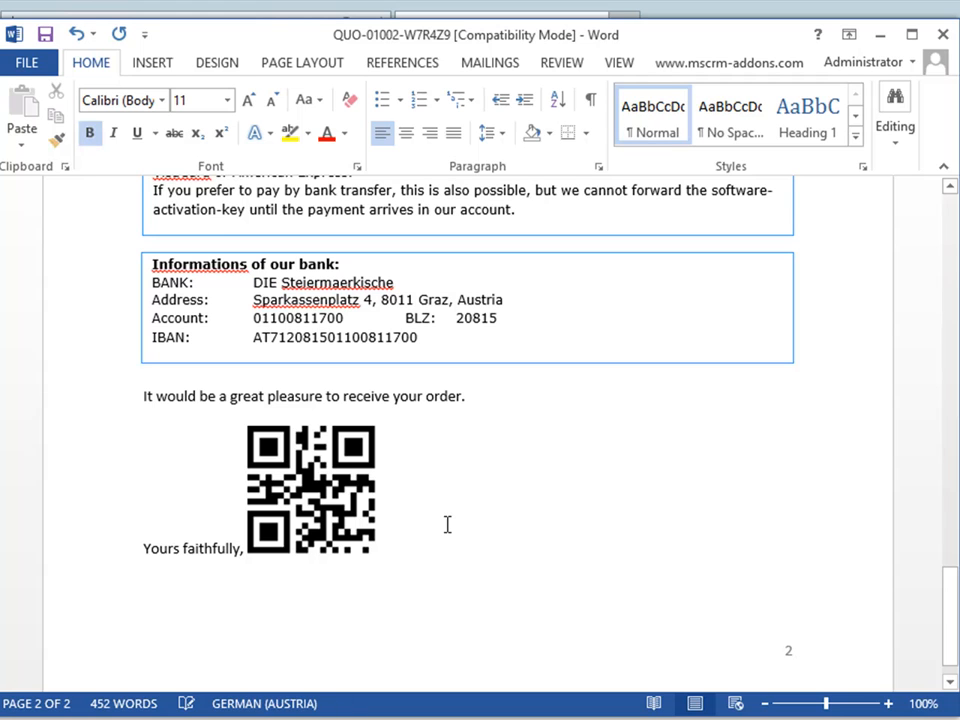
mouse_move(646, 224)
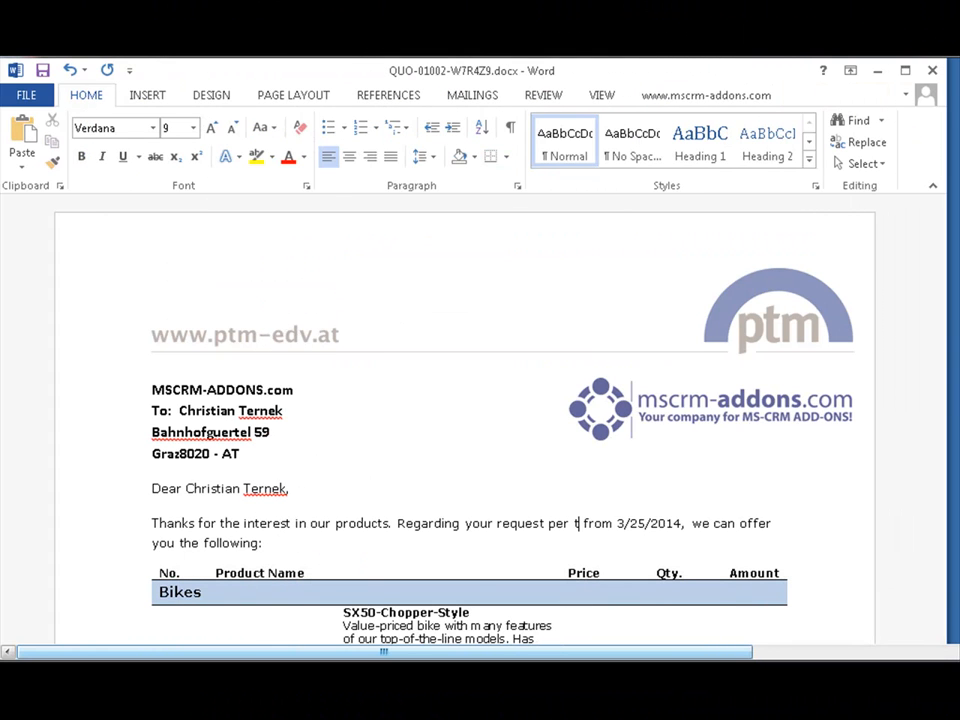
Step: Enter 'email' in the Documents Core Pack tools for the merged quote
type("email")
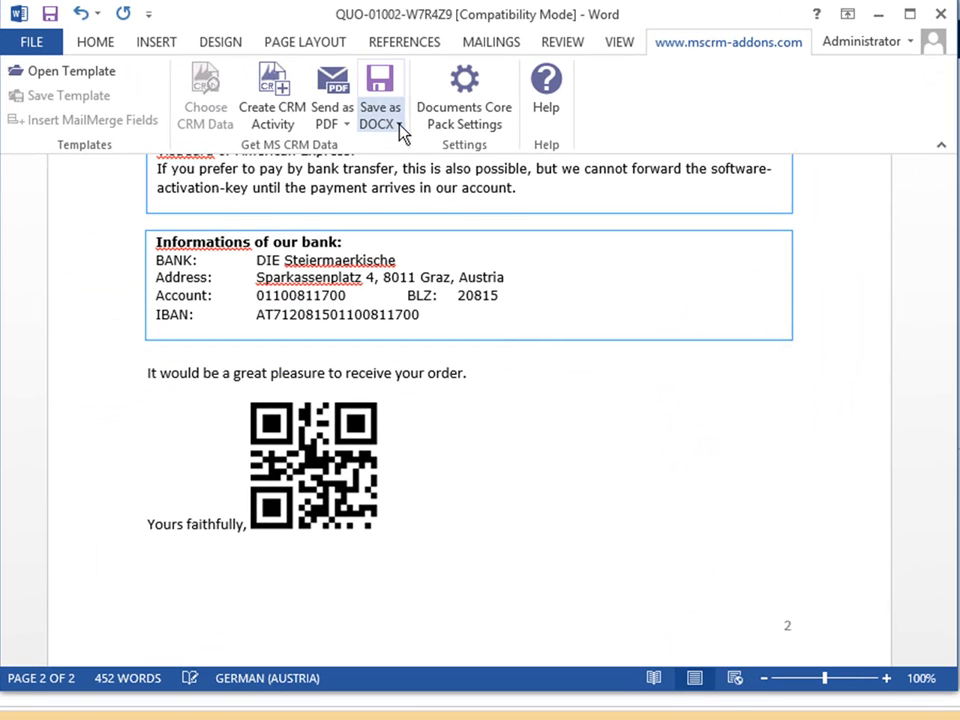
left_click(380, 100)
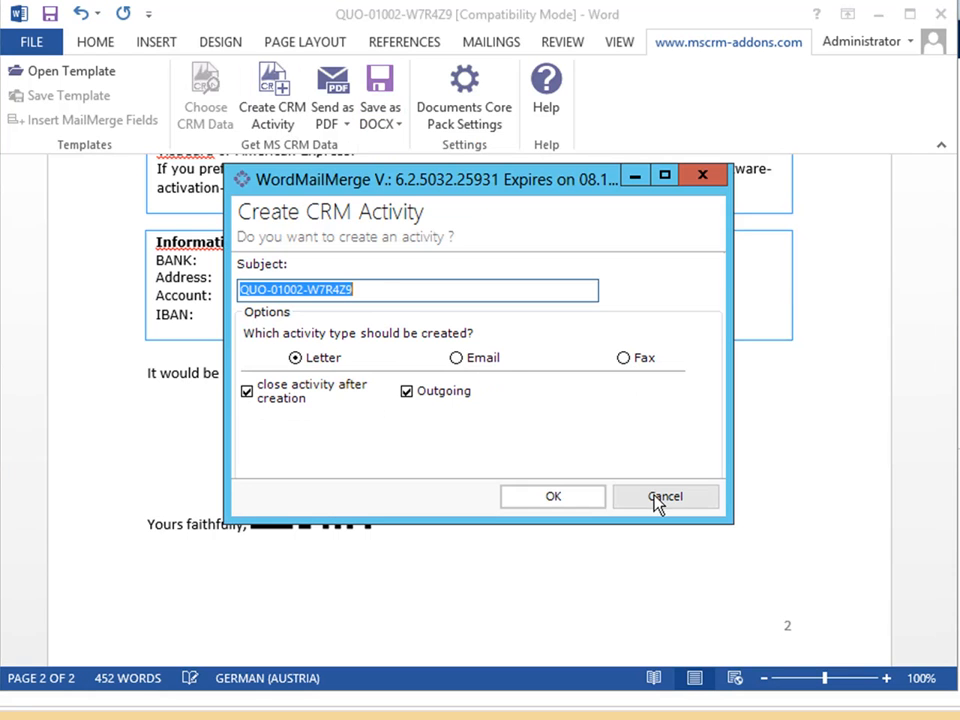
left_click(664, 496)
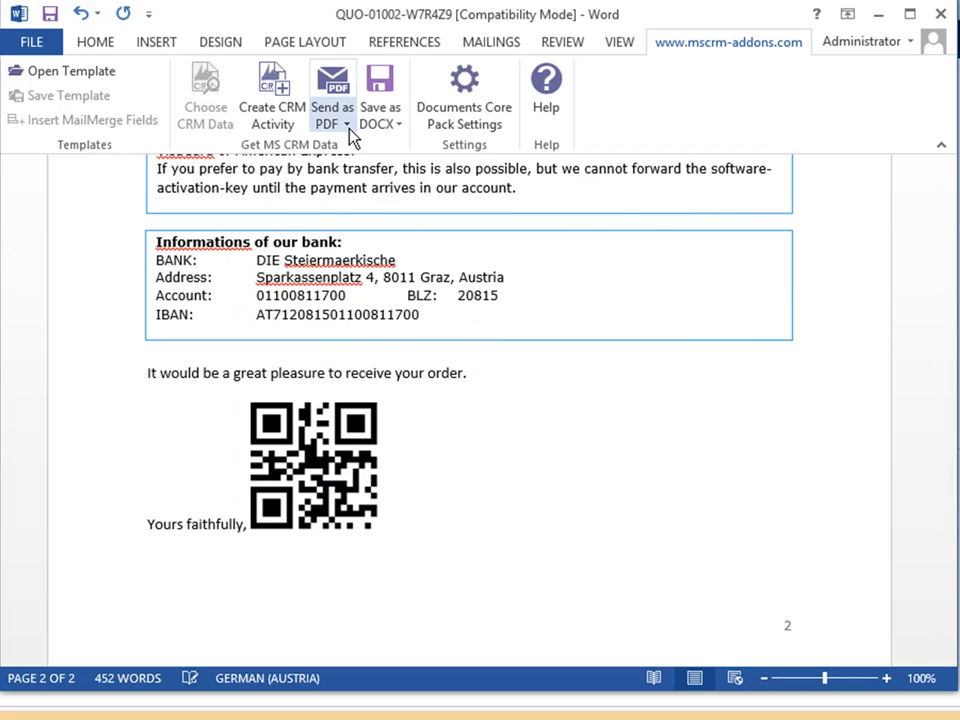
Step: Bring up the CRM send options listing PDF, XPS, DOC, DOCX and ODT formats
left_click(332, 96)
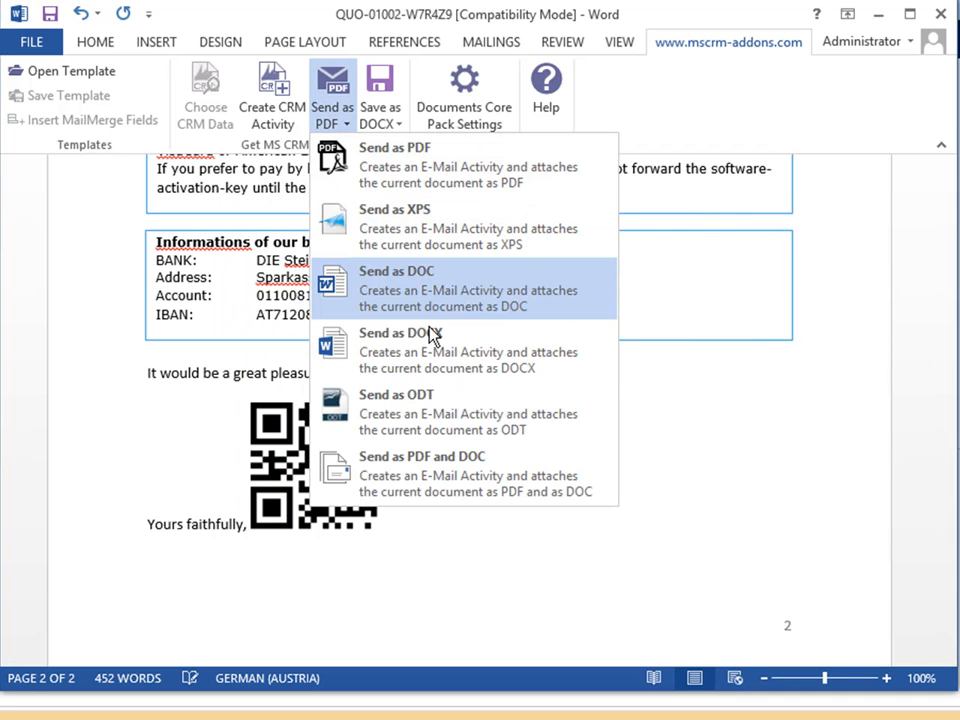
mouse_move(444, 472)
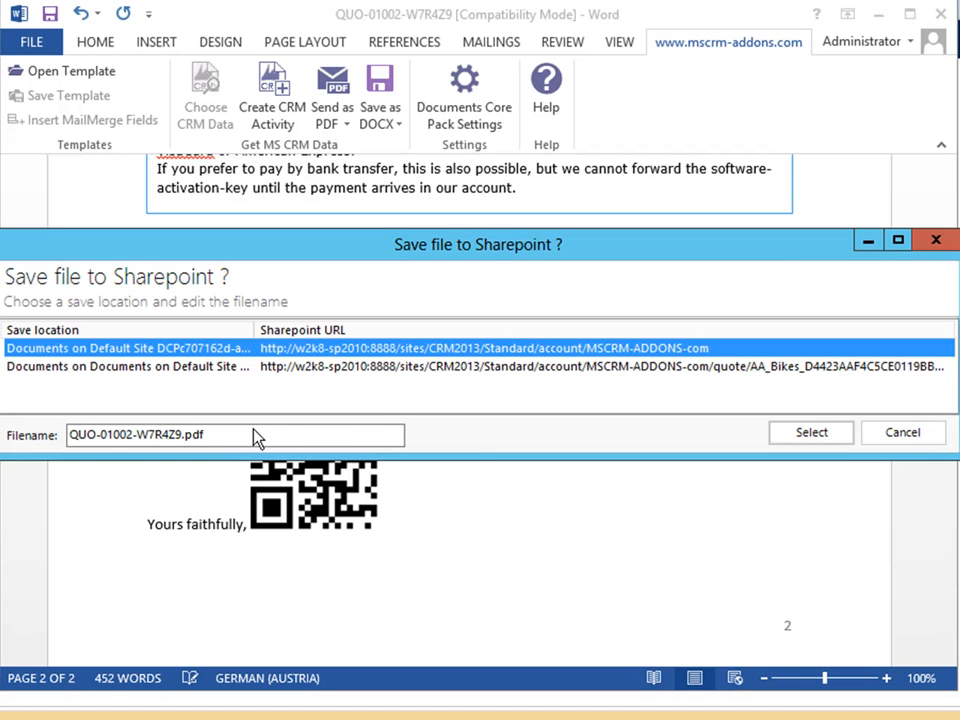
mouse_move(708, 444)
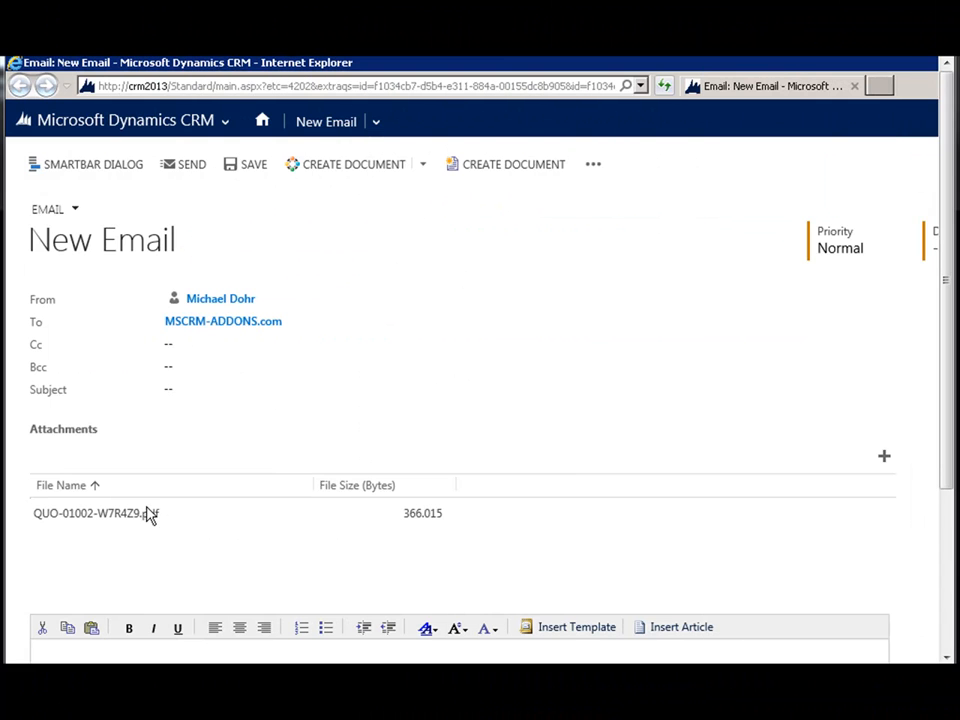
mouse_move(70, 472)
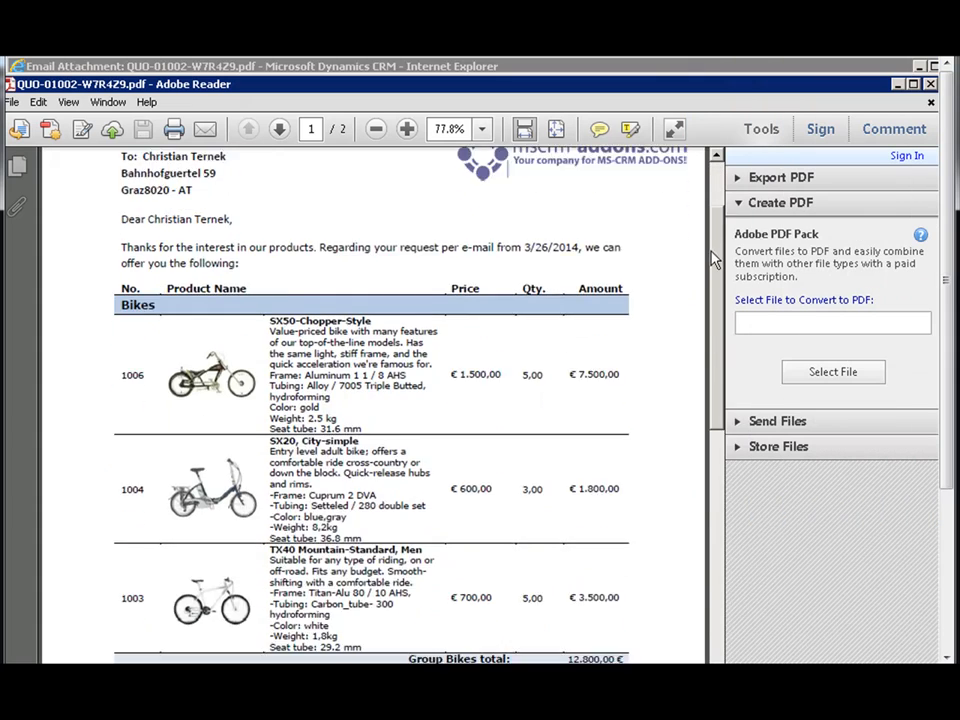
Step: Scroll through the attached QUO-01002-W7R4Z9.pdf quote to review its contents
scroll("down", 3)
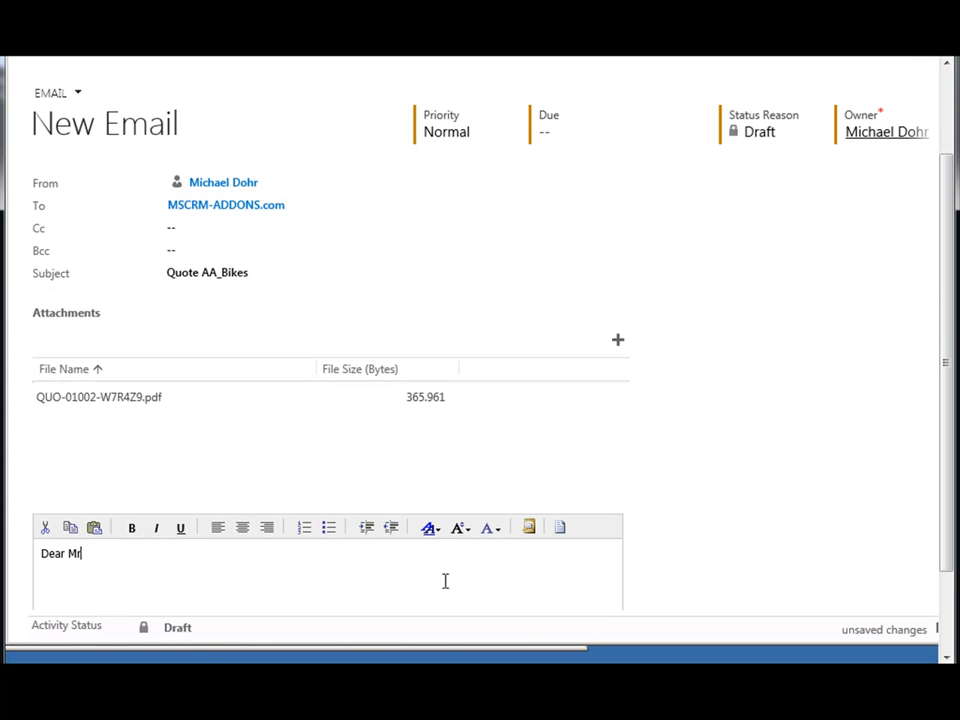
type(". Ternek,")
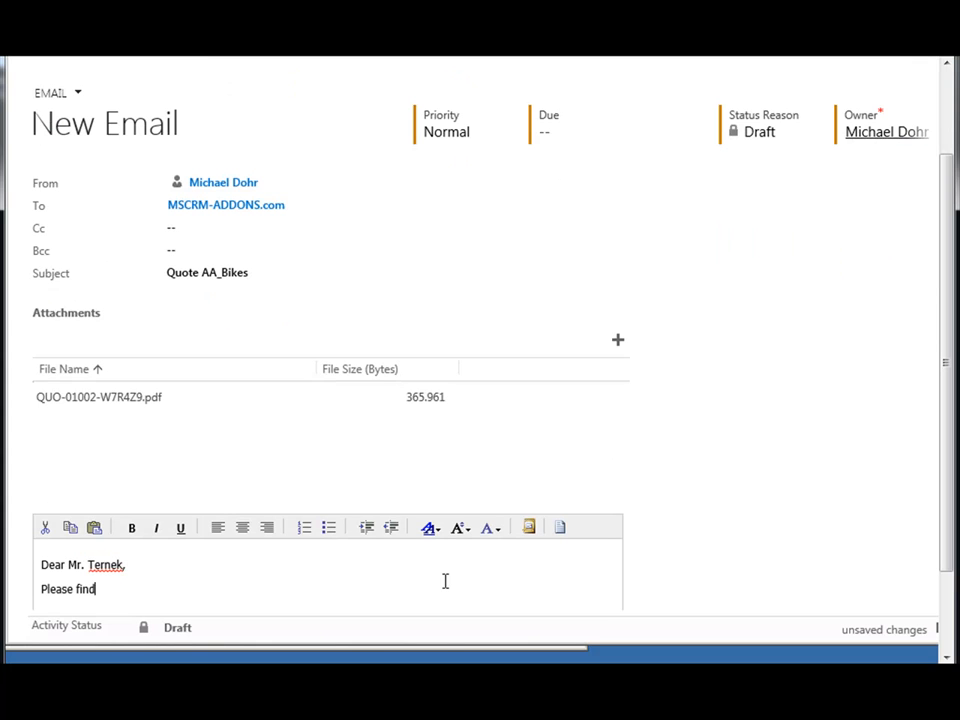
type("attached our")
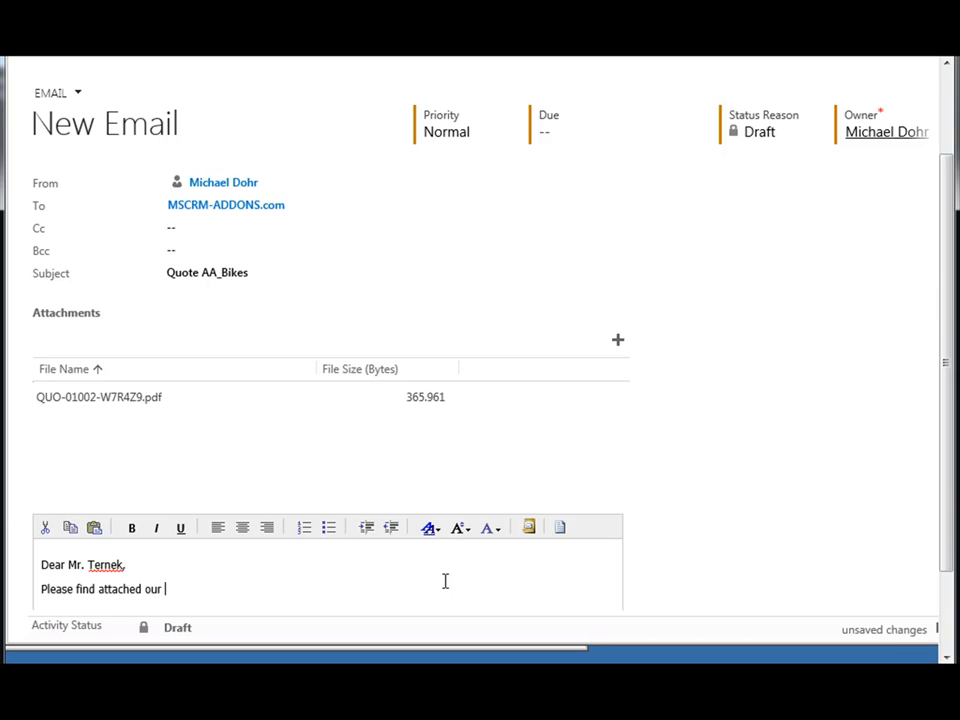
type("quote!")
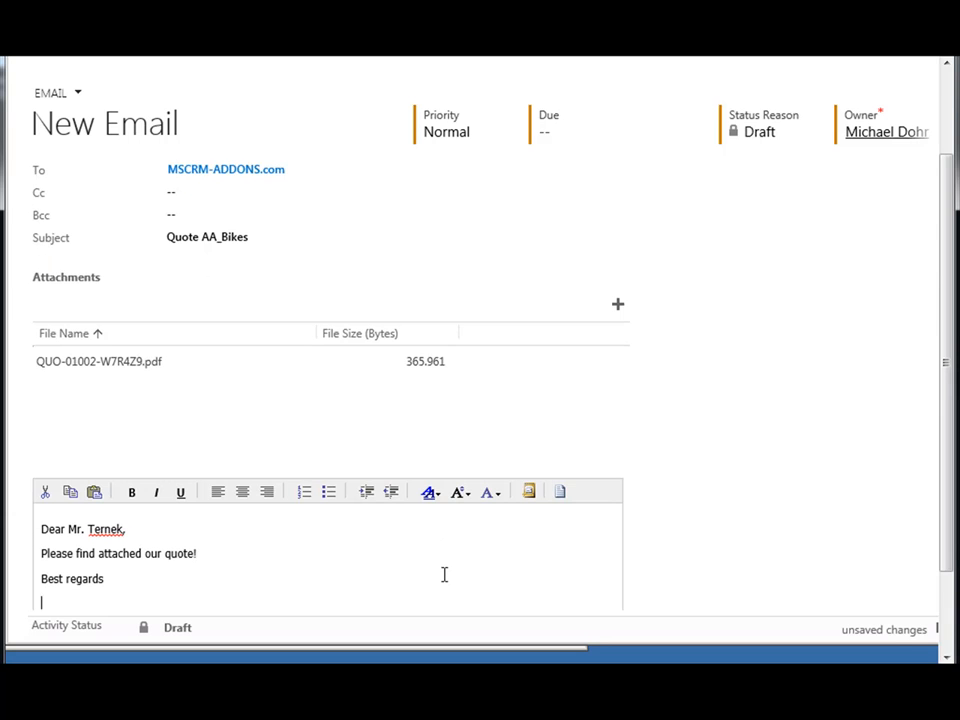
type("Michael Doh")
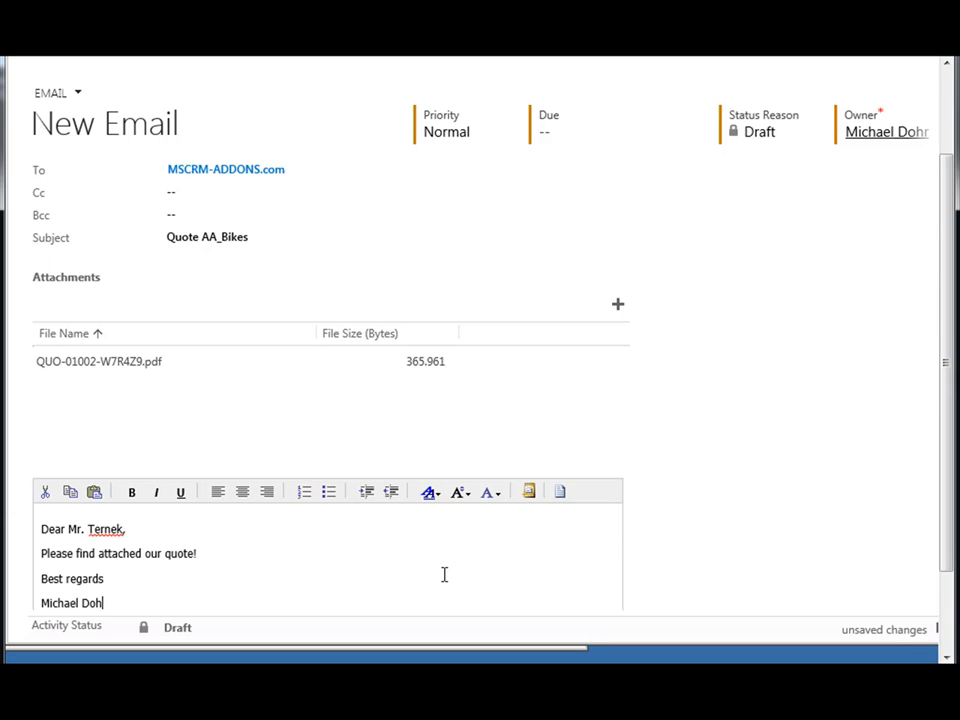